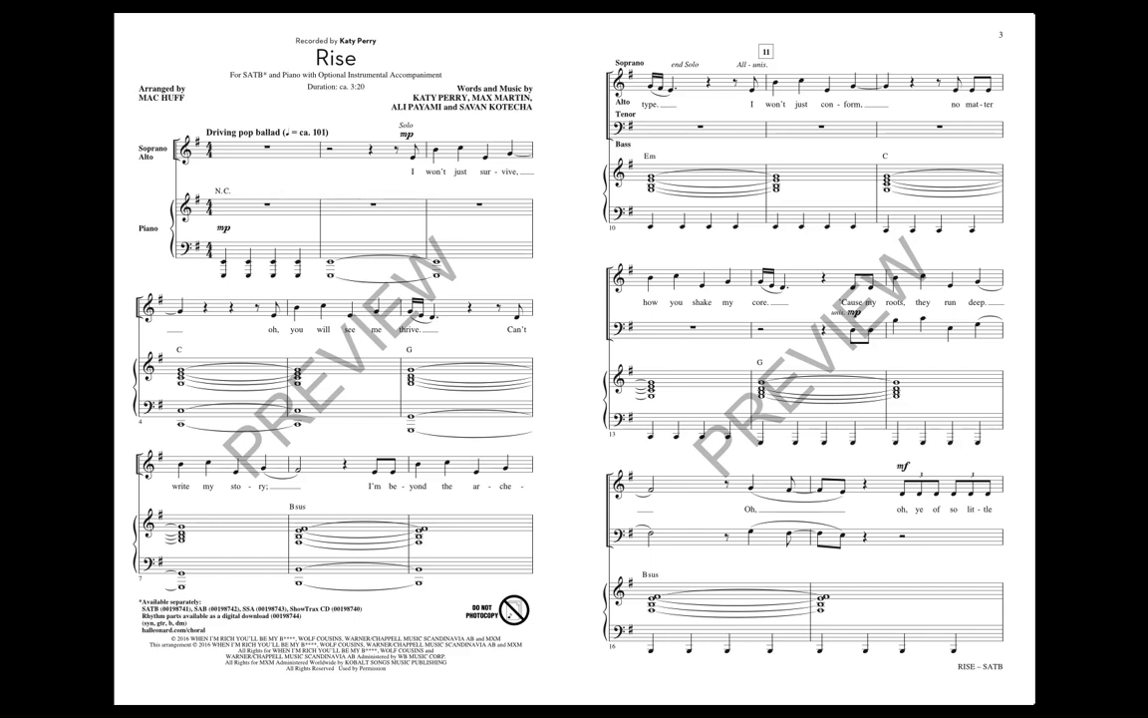
scroll(down, 3)
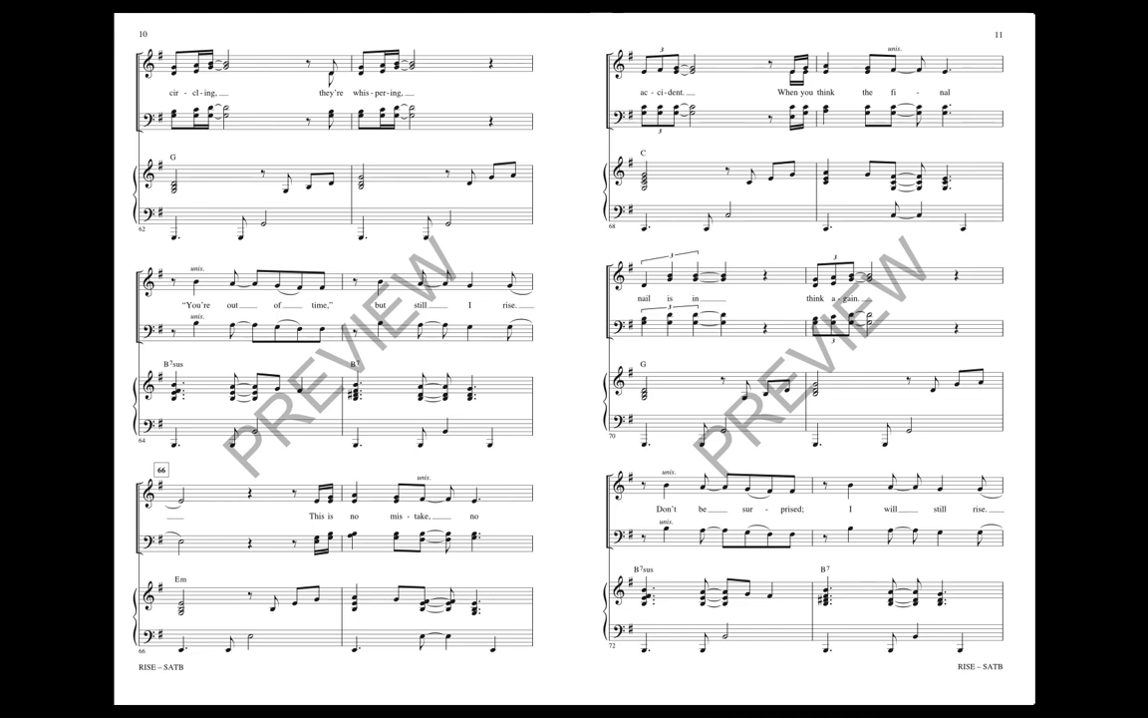
scroll(down, 3)
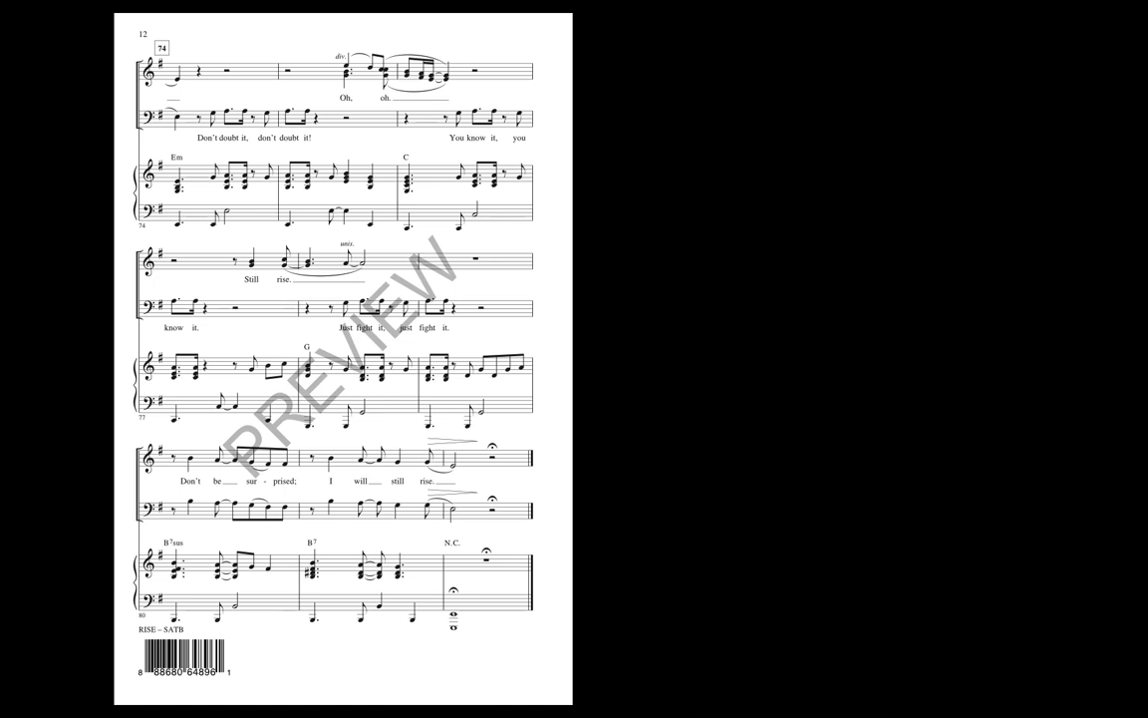